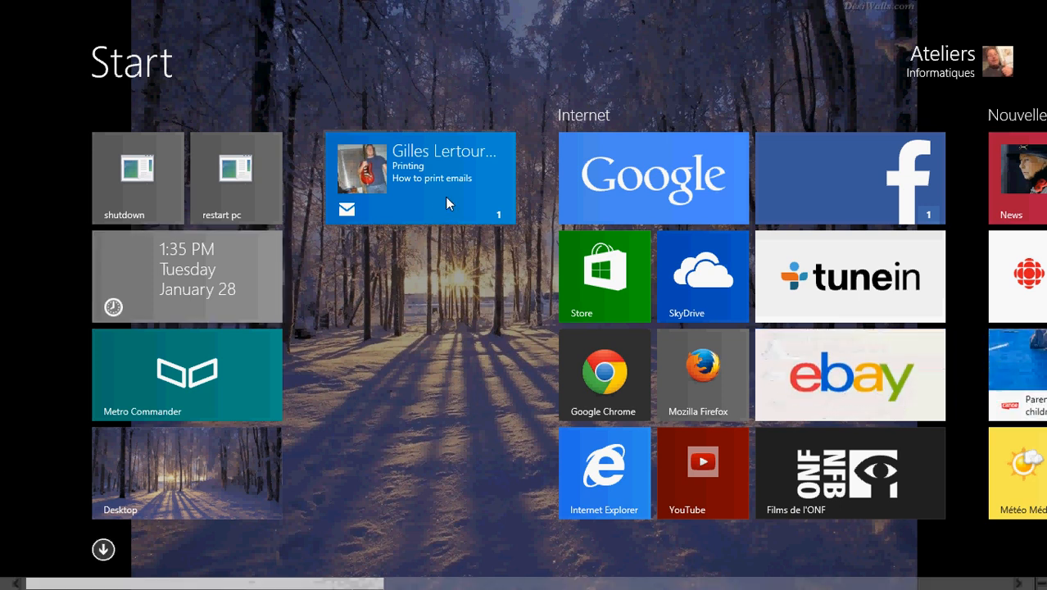
# - Open the 'Printing' email from Ateliers Informatiques via the Mail live tile
pyautogui.click(421, 178)
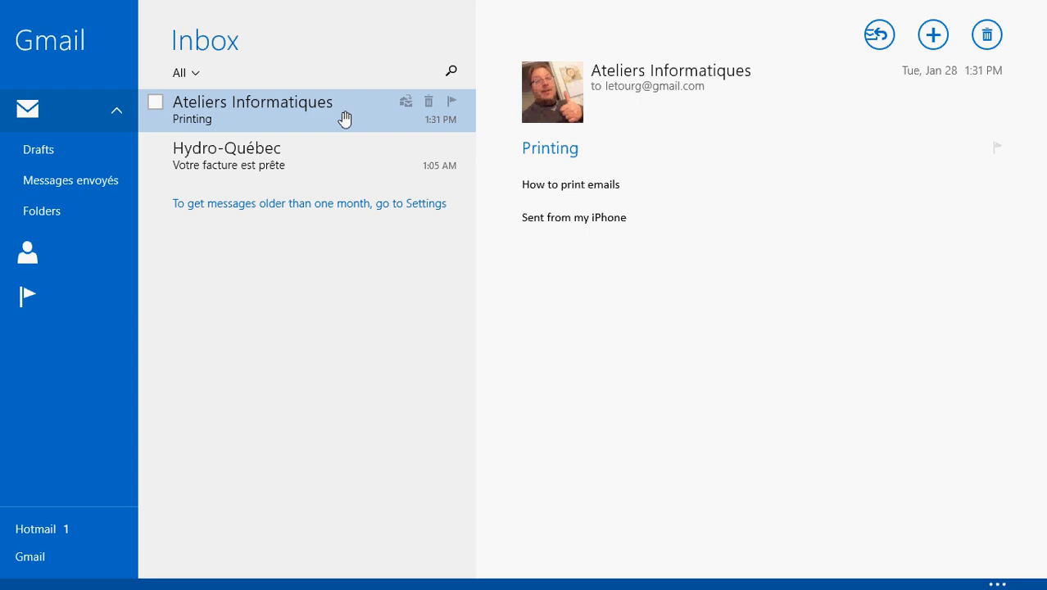
pyautogui.moveTo(418, 260)
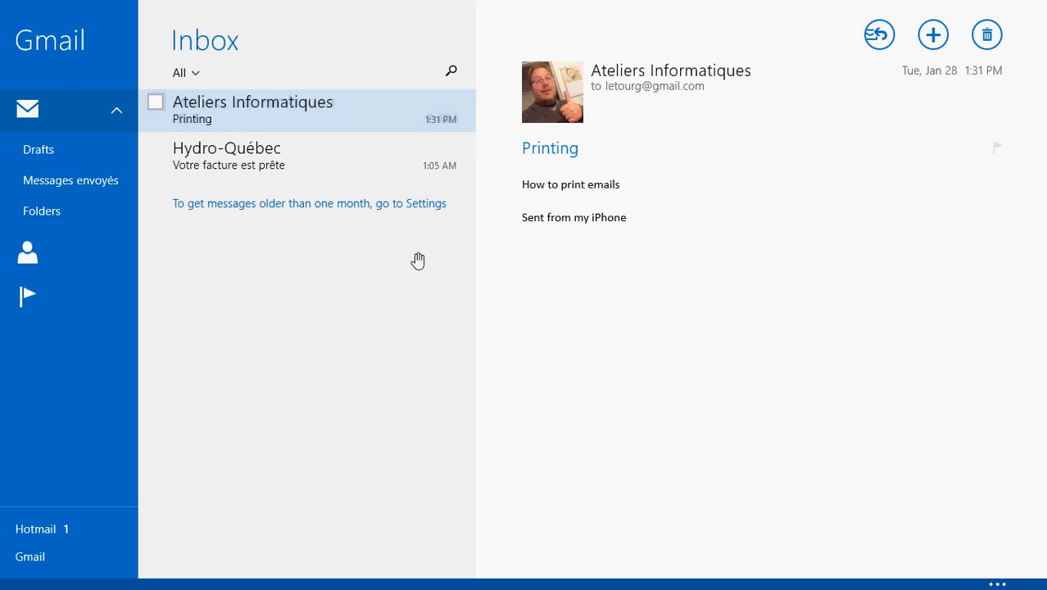
pyautogui.moveTo(476, 368)
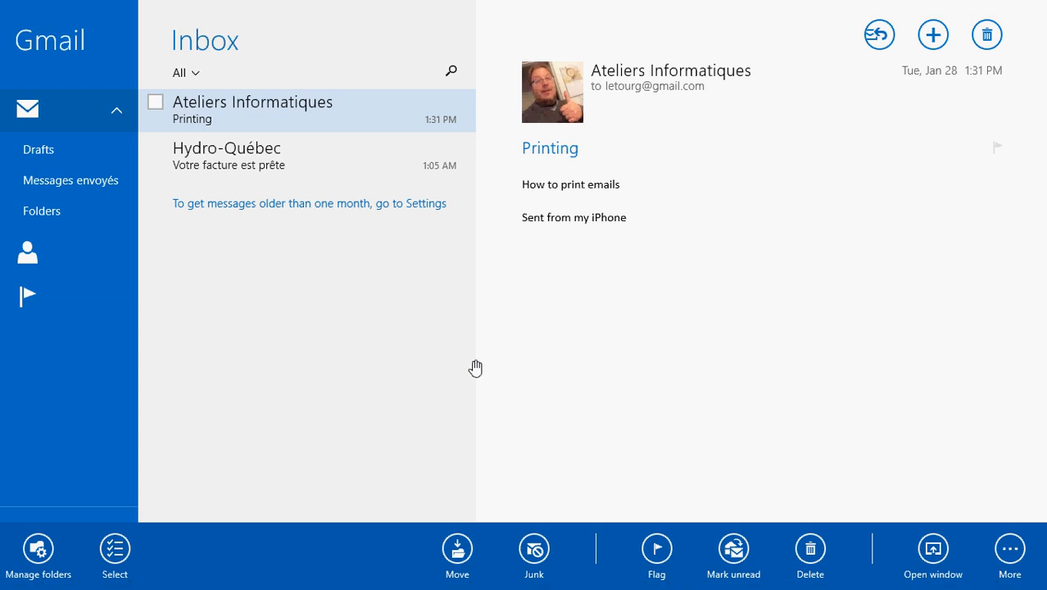
pyautogui.moveTo(973, 543)
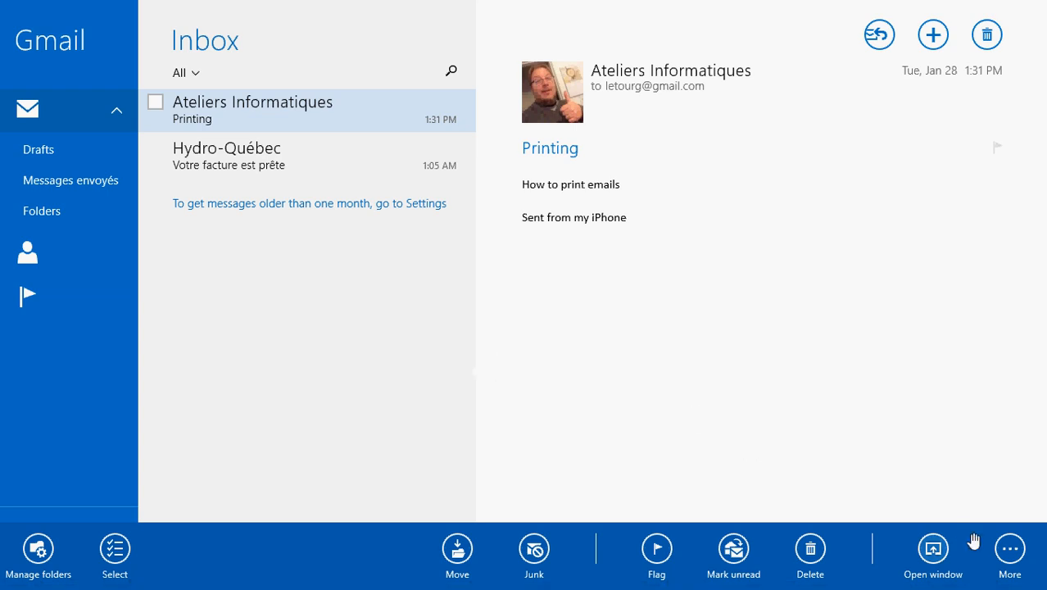
pyautogui.moveTo(1009, 549)
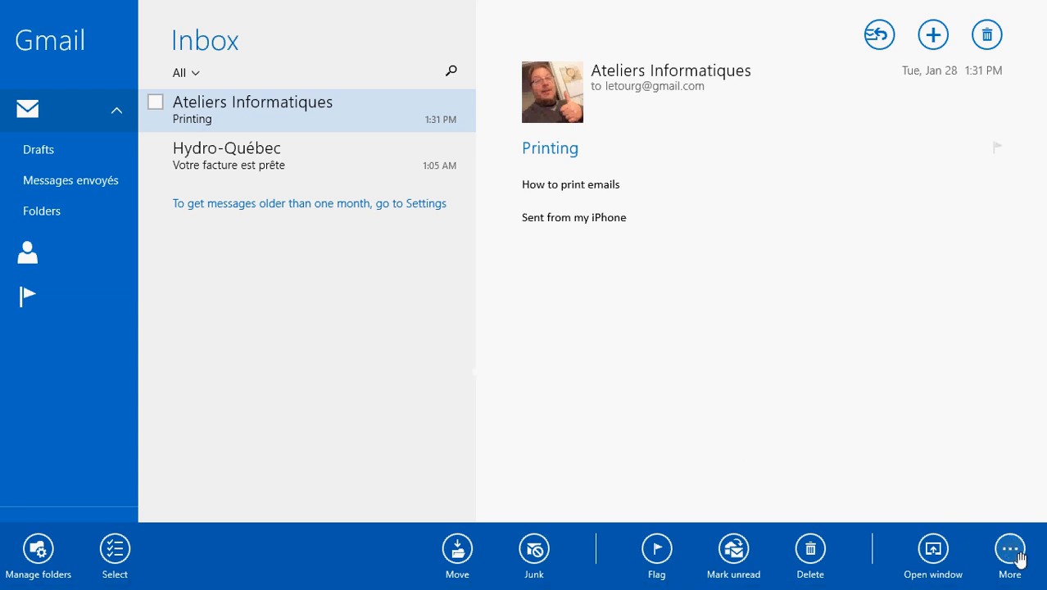
# - Show the app bar's extra actions to reach Print for the 'Printing' email
pyautogui.click(1009, 549)
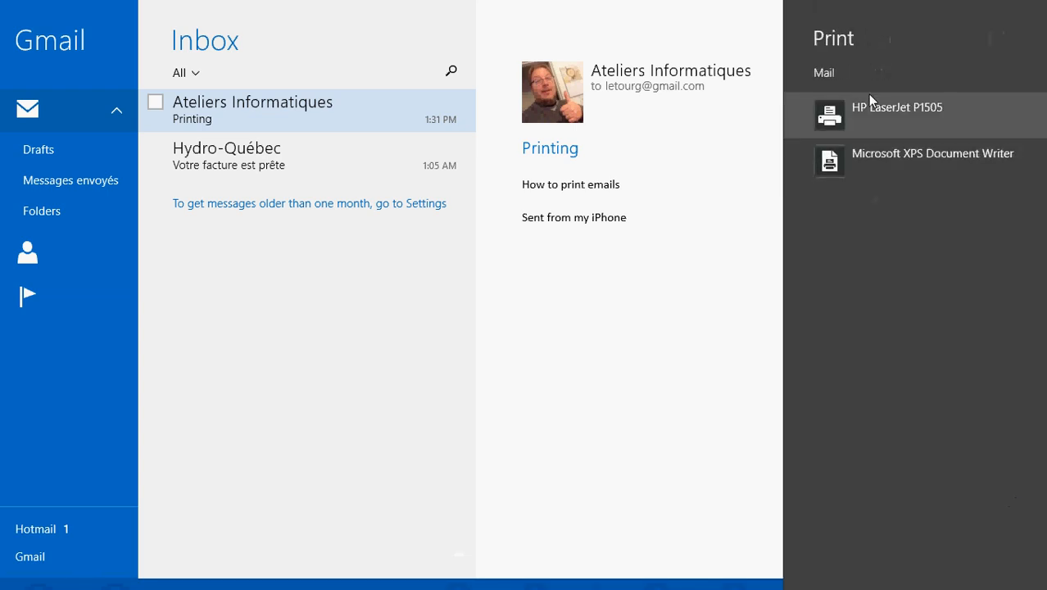
# - Print one portrait Letter copy of the email on the HP LaserJet P1505
pyautogui.click(897, 115)
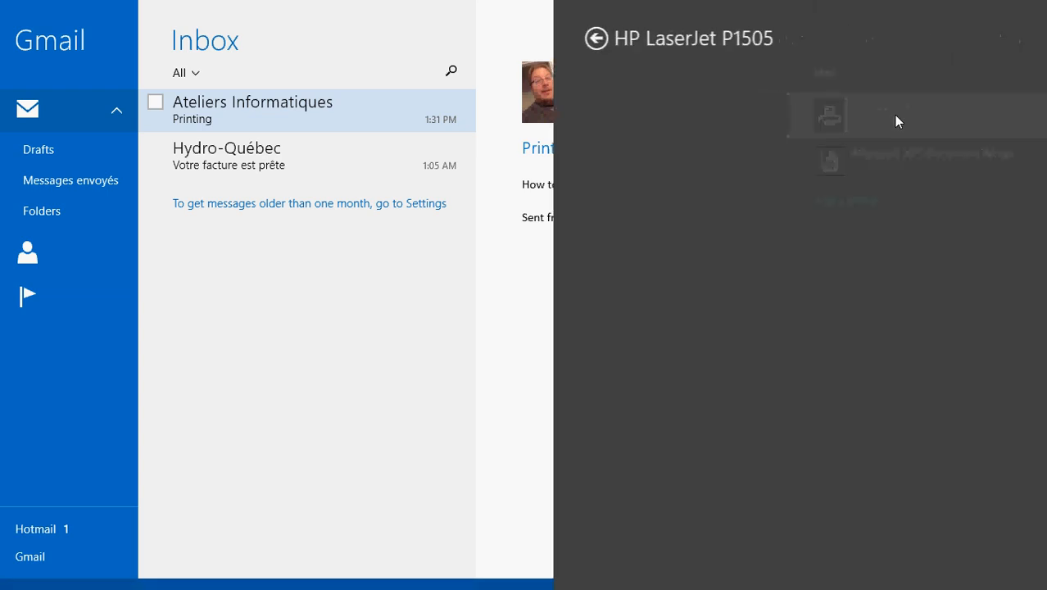
pyautogui.click(829, 115)
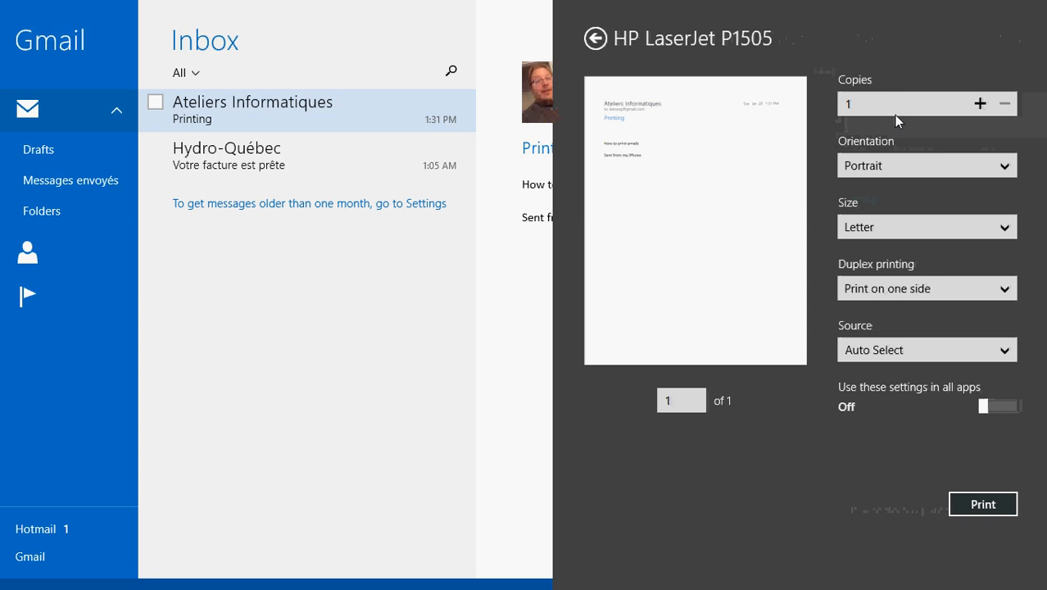
pyautogui.moveTo(948, 445)
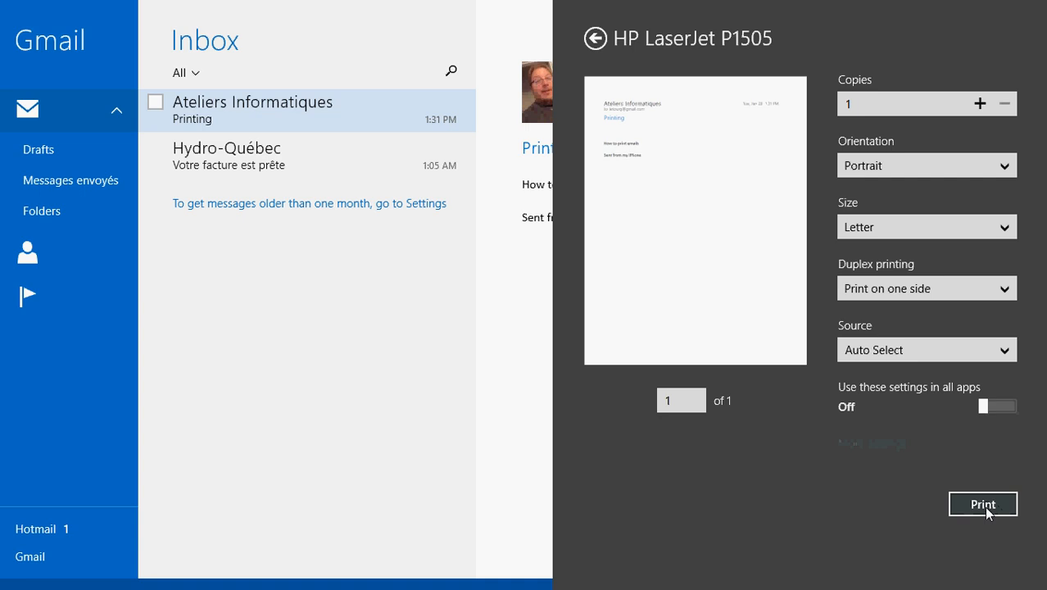
pyautogui.click(983, 504)
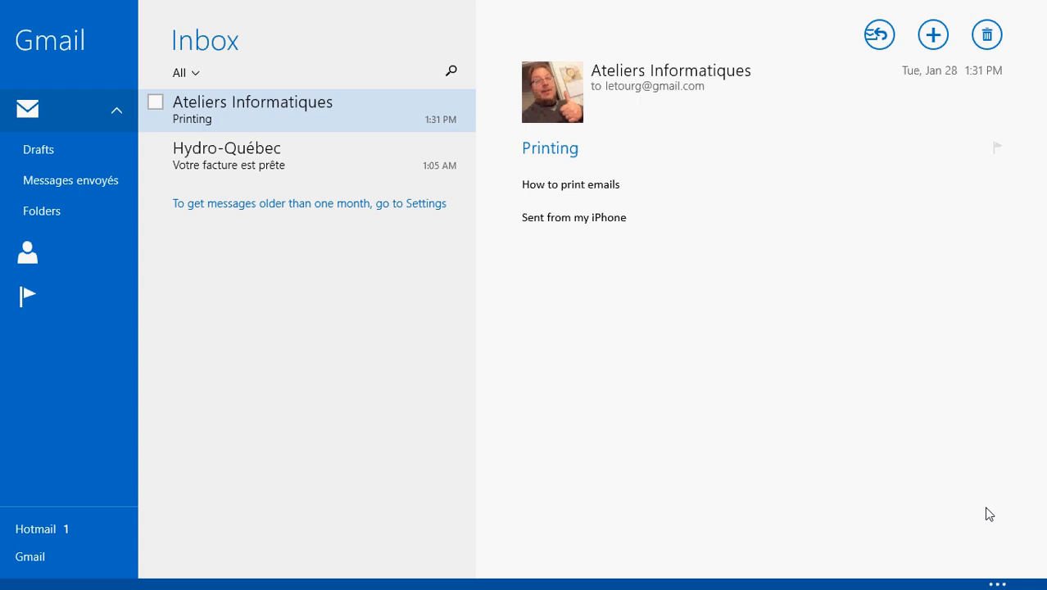
pyautogui.moveTo(506, 335)
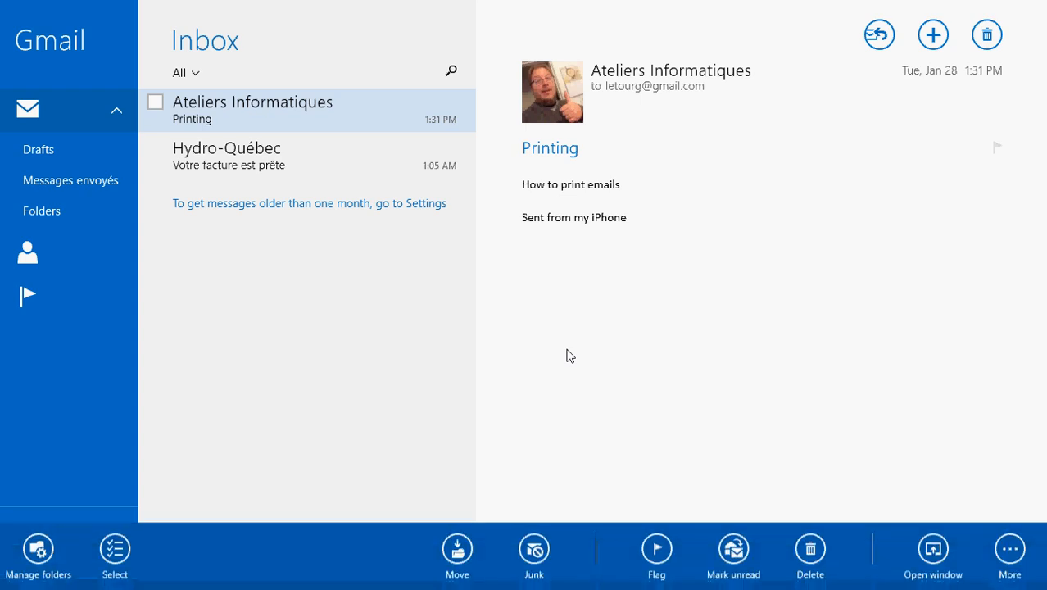
# - Show the app bar's extra actions again to reach Print
pyautogui.click(1010, 553)
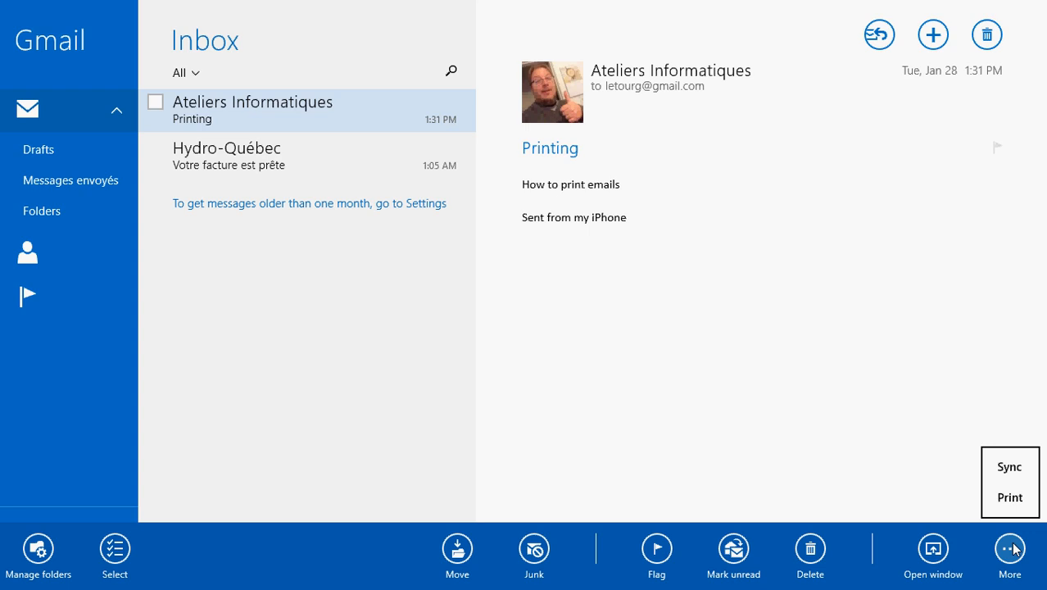
pyautogui.moveTo(676, 387)
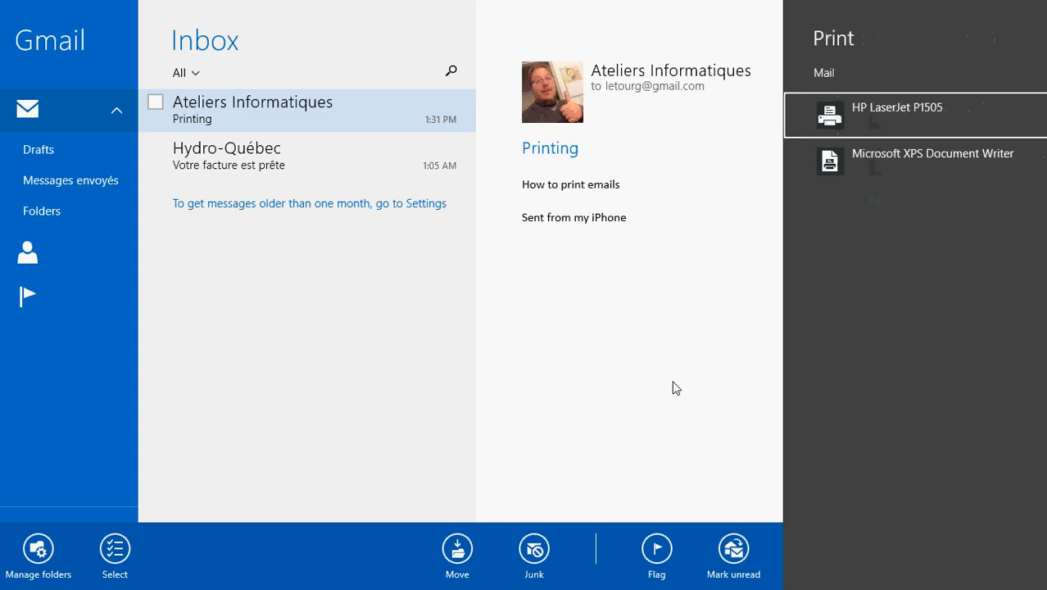
pyautogui.moveTo(916, 121)
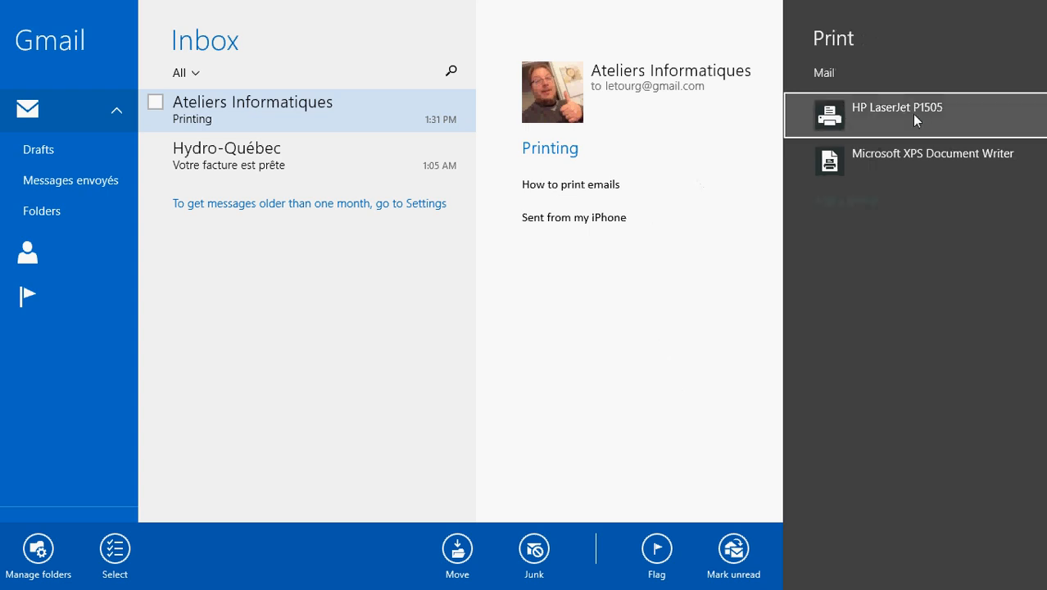
# - Select the HP LaserJet P1505 and print the email again
pyautogui.click(897, 107)
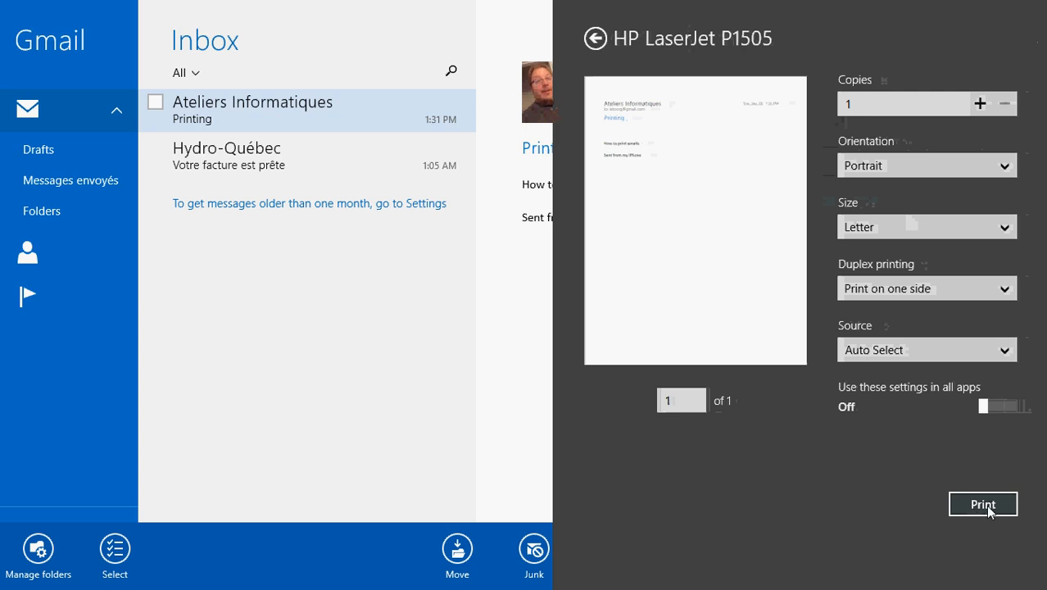
pyautogui.click(982, 504)
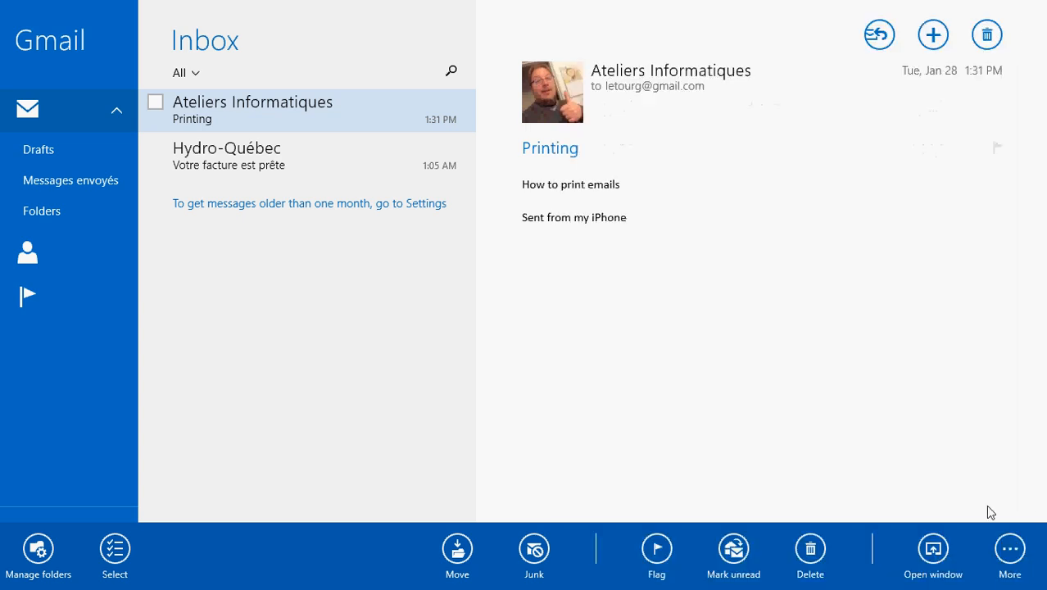